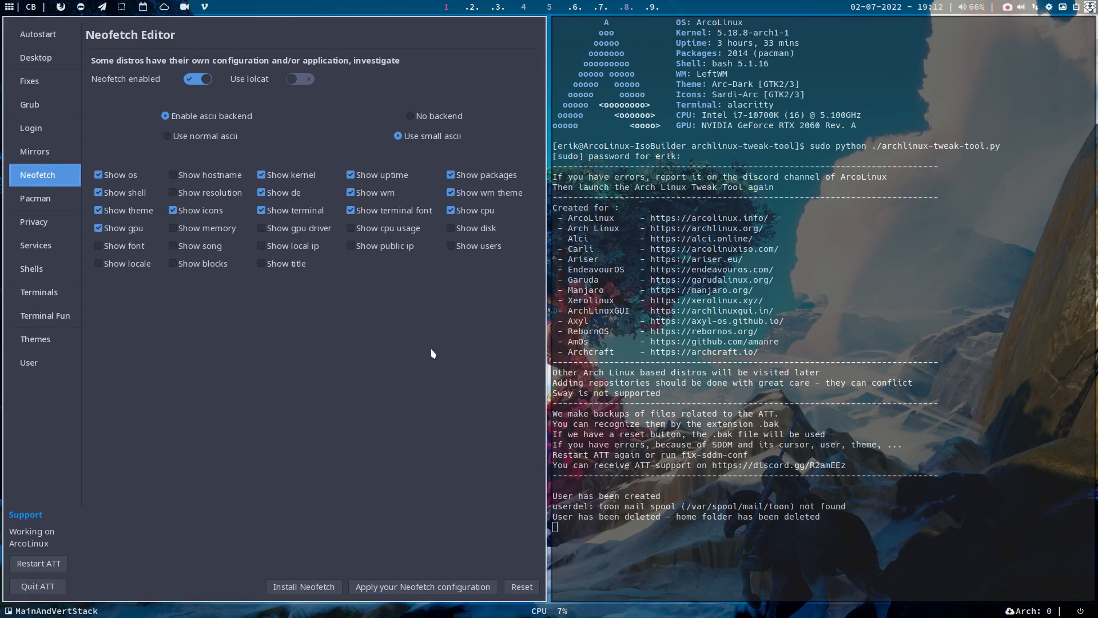
{"action": "mouse_move", "coordinate": [134, 59]}
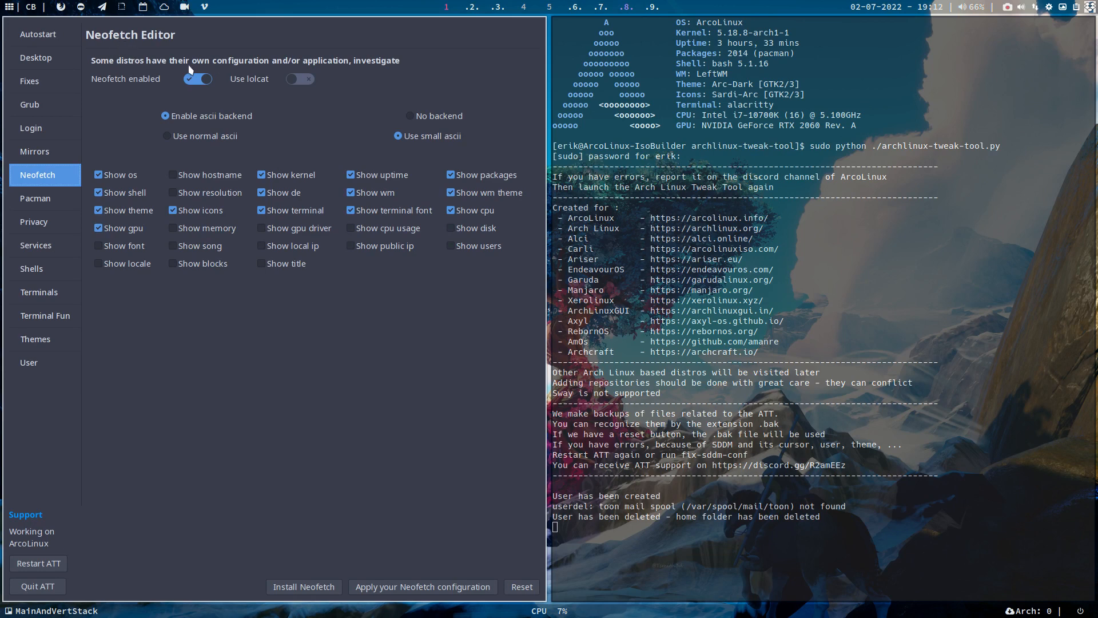
{"action": "mouse_move", "coordinate": [252, 74]}
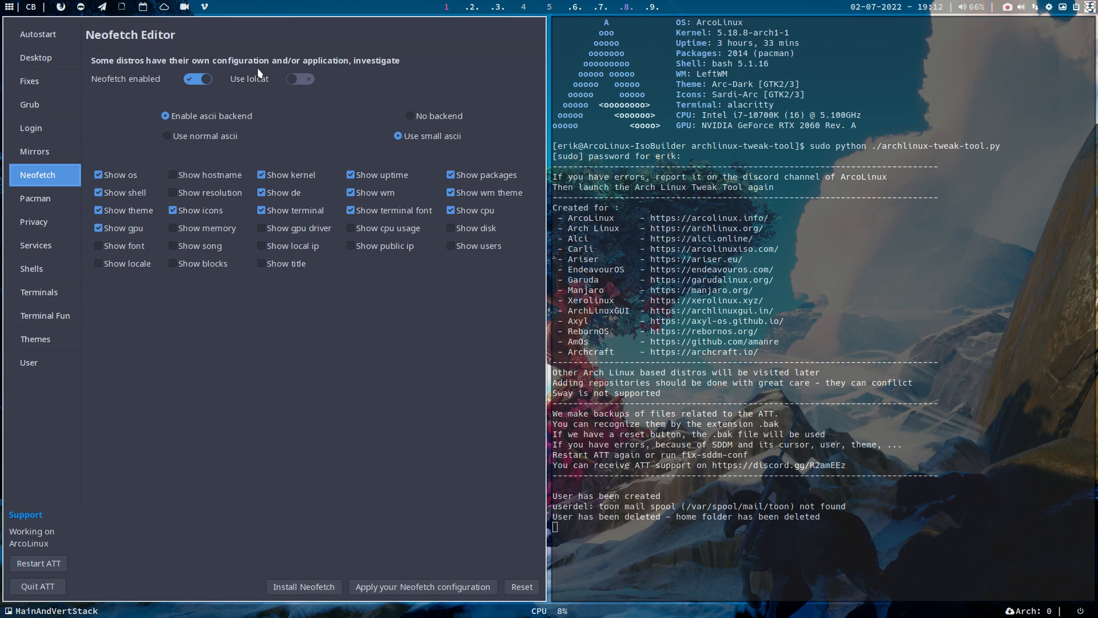
{"action": "mouse_move", "coordinate": [322, 70]}
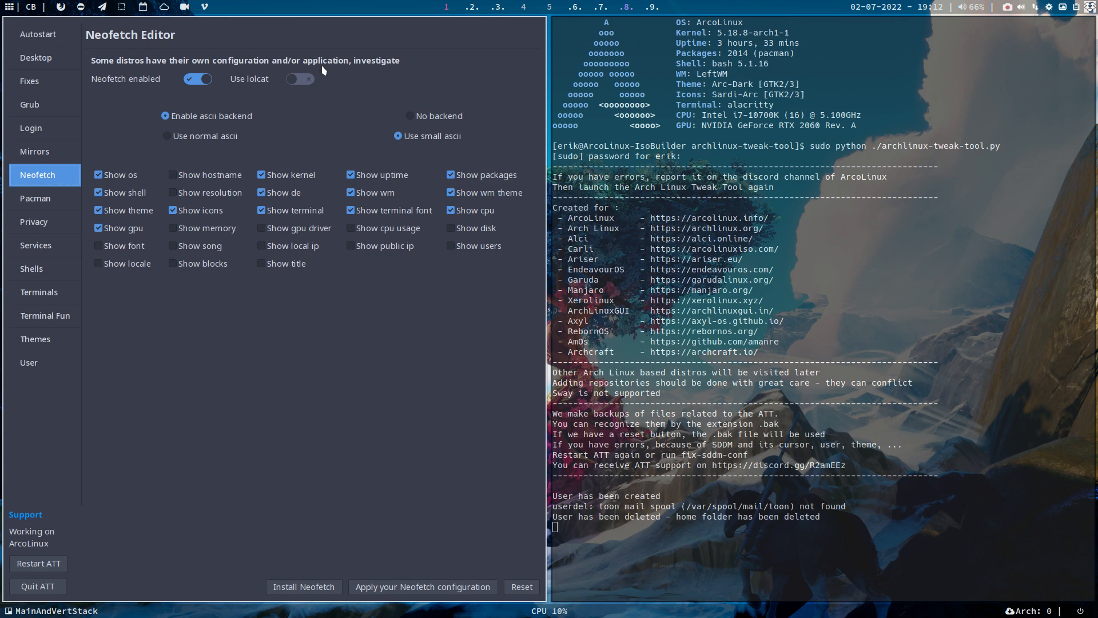
{"action": "mouse_move", "coordinate": [372, 67]}
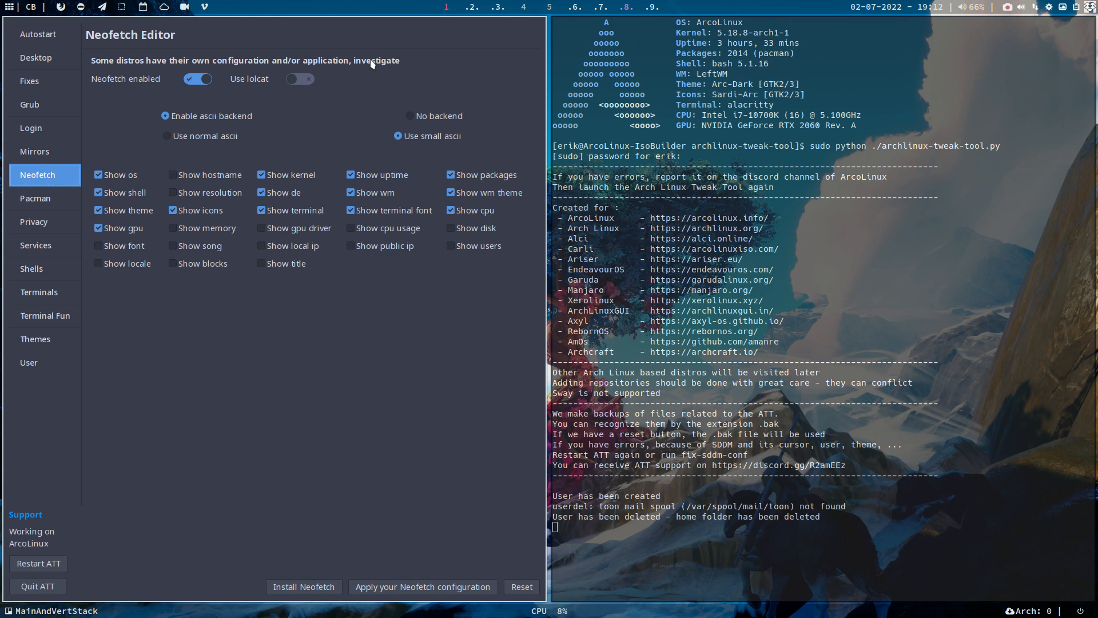
{"action": "mouse_move", "coordinate": [372, 125]}
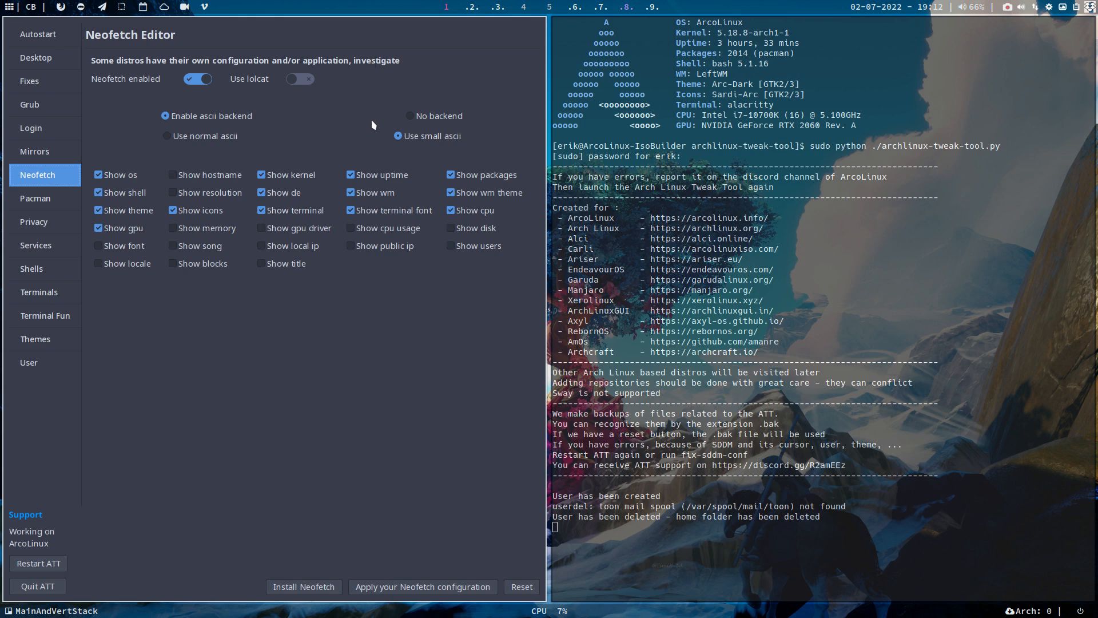
{"action": "mouse_move", "coordinate": [441, 139]}
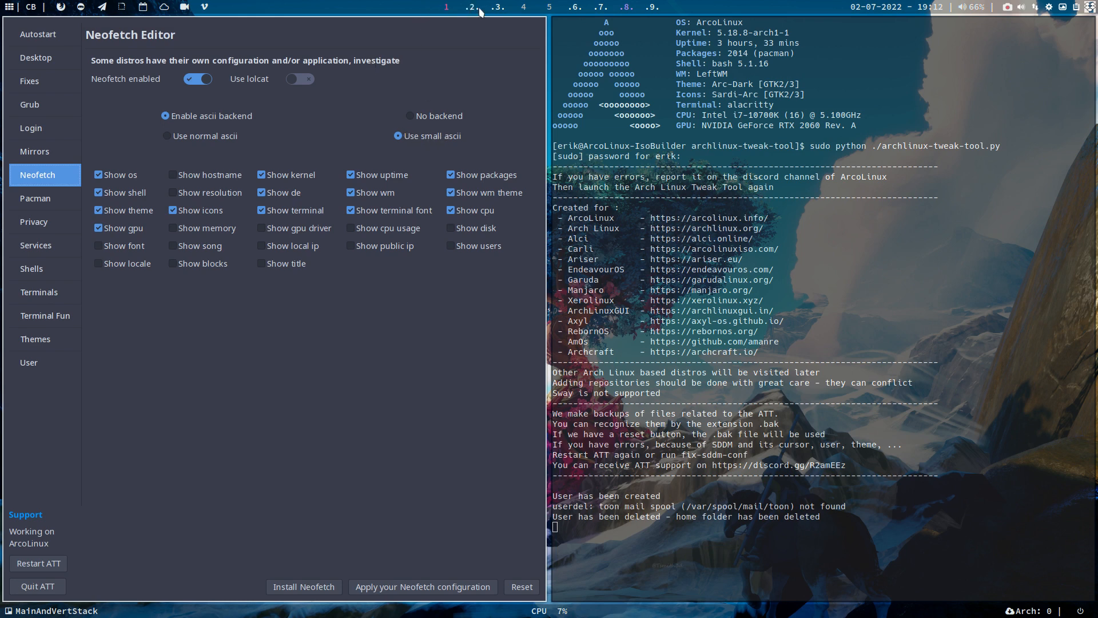
Step: Open the Manjaro normal-versus-small neofetch screenshot from the Pictures folder in the file manager
{"action": "left_click", "coordinate": [524, 7]}
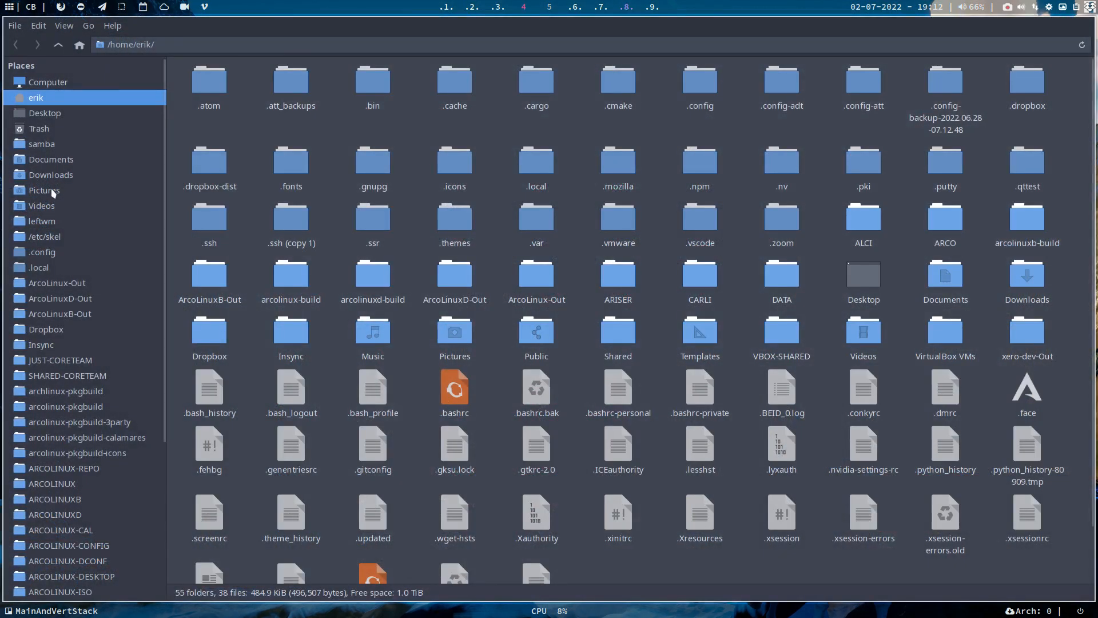
{"action": "left_click", "coordinate": [43, 190]}
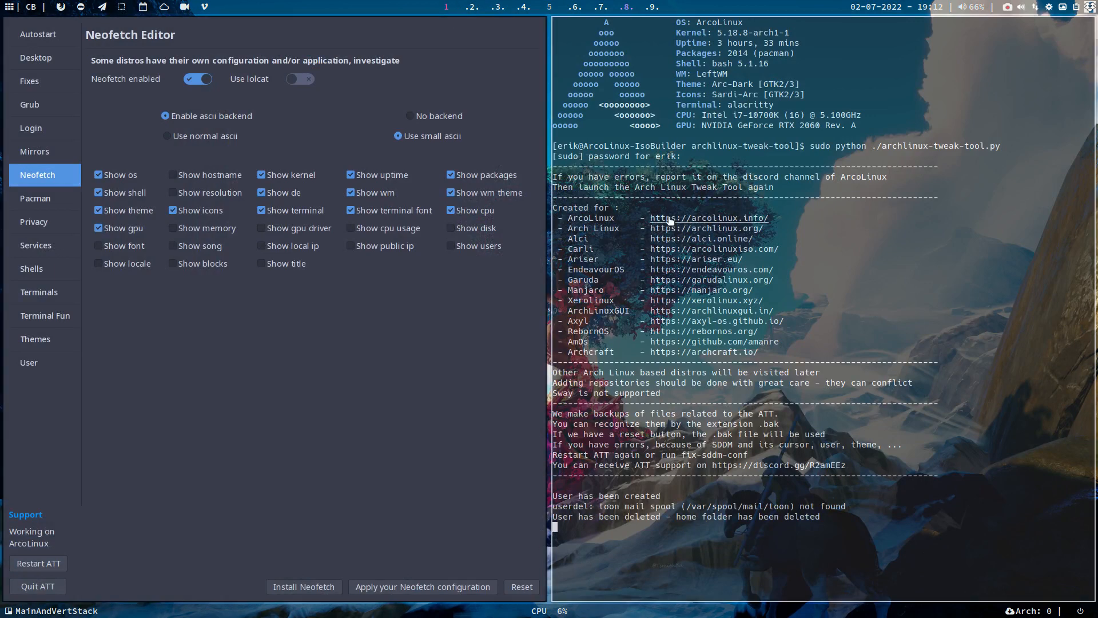
{"action": "mouse_move", "coordinate": [714, 331]}
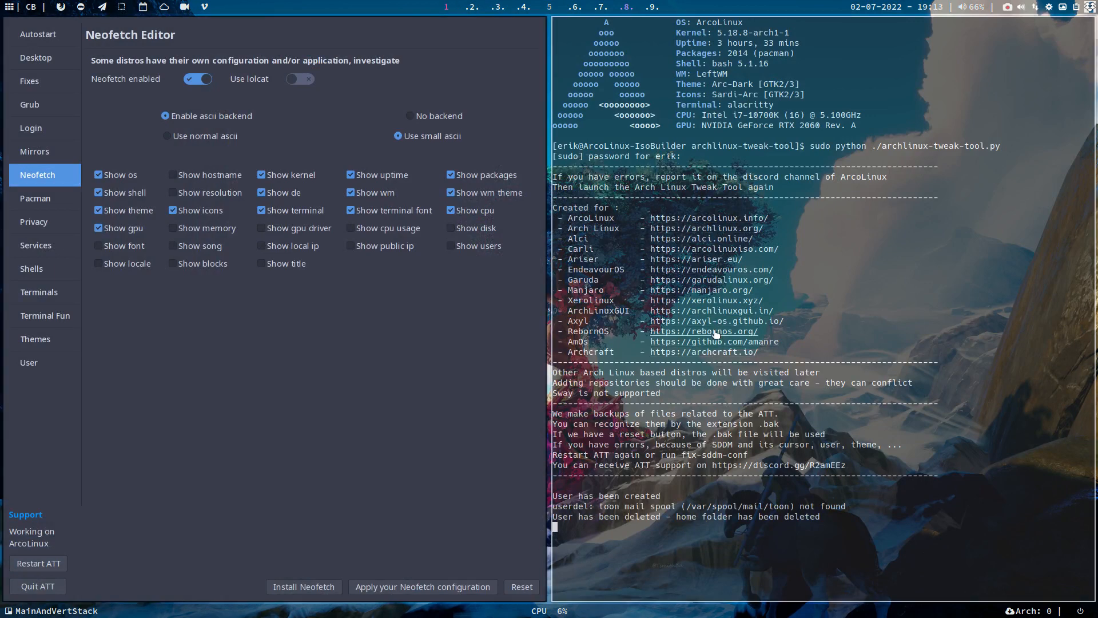
{"action": "mouse_move", "coordinate": [708, 218]}
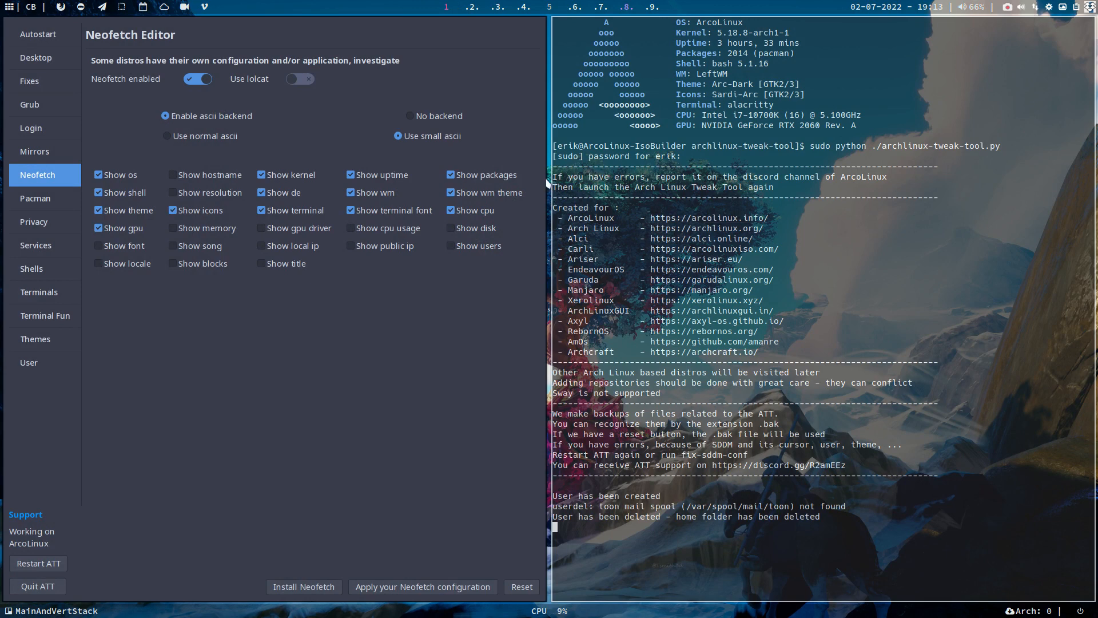
{"action": "mouse_move", "coordinate": [454, 141]}
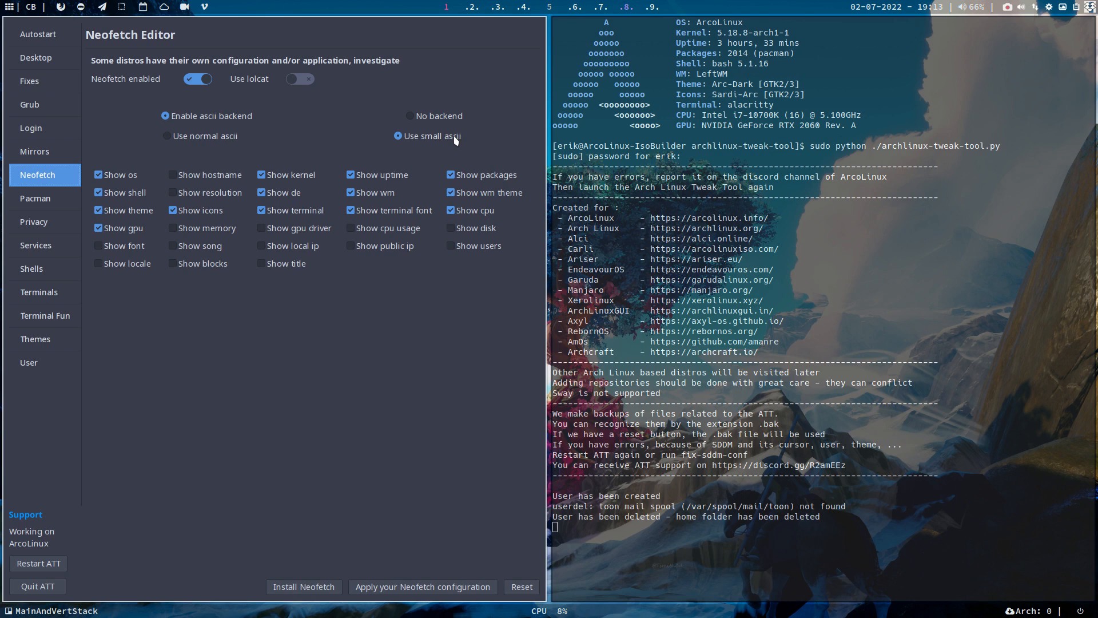
{"action": "mouse_move", "coordinate": [130, 46]}
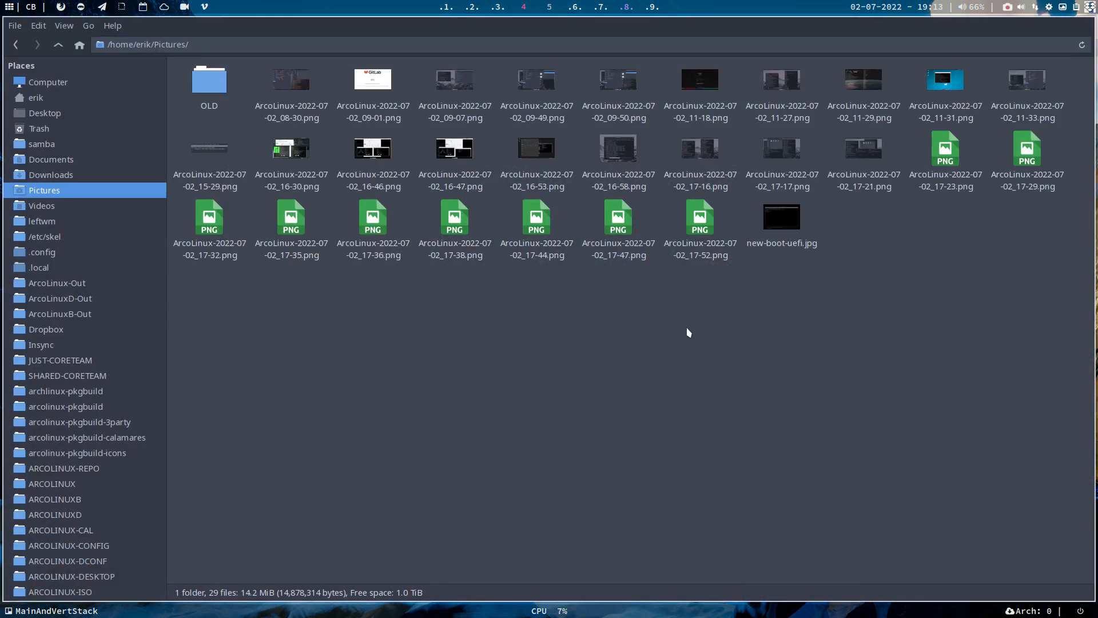
{"action": "mouse_move", "coordinate": [700, 334]}
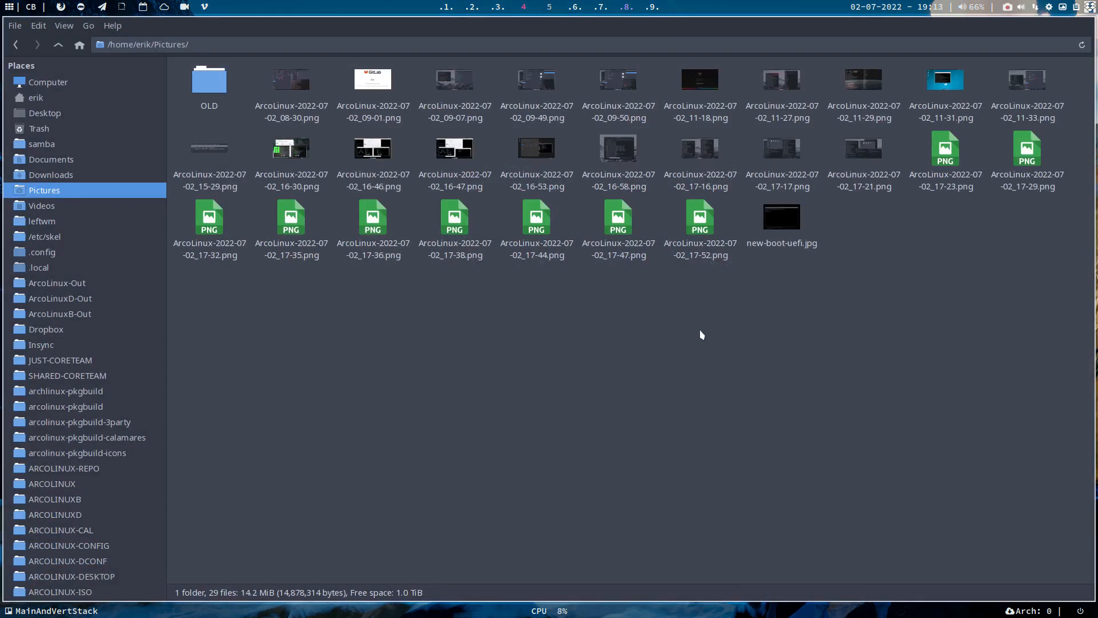
{"action": "left_click", "coordinate": [290, 148]}
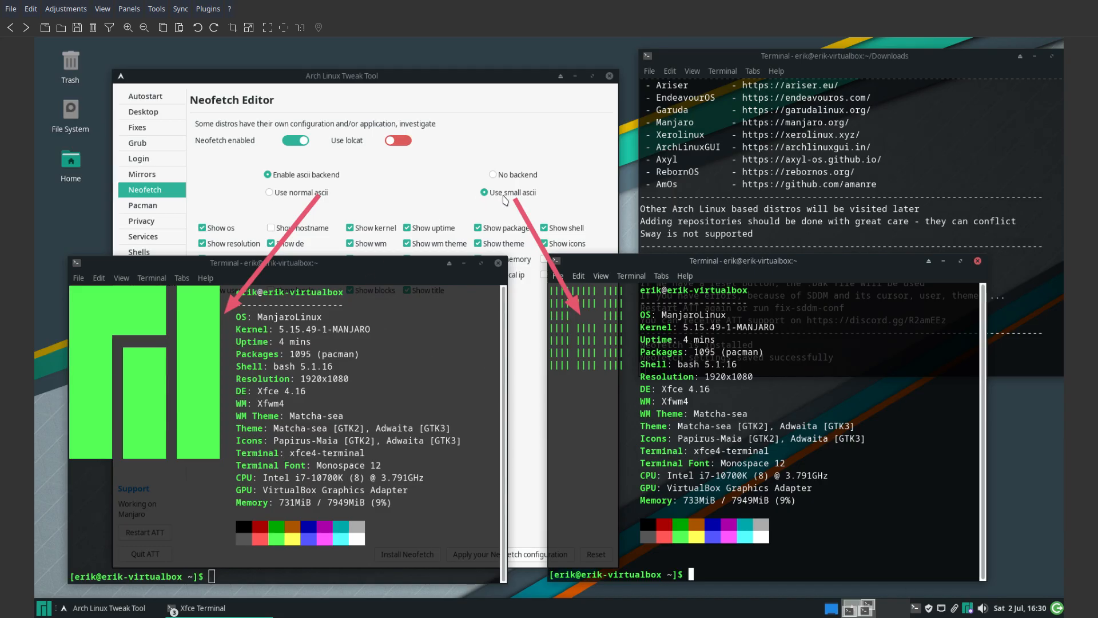
{"action": "mouse_move", "coordinate": [569, 364]}
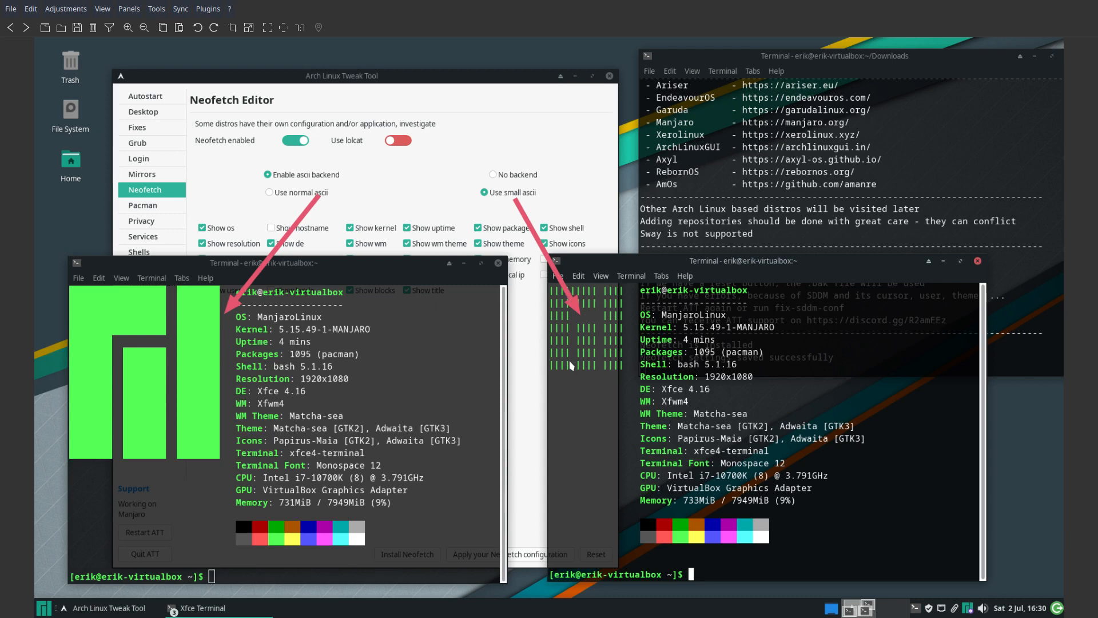
{"action": "mouse_move", "coordinate": [573, 350]}
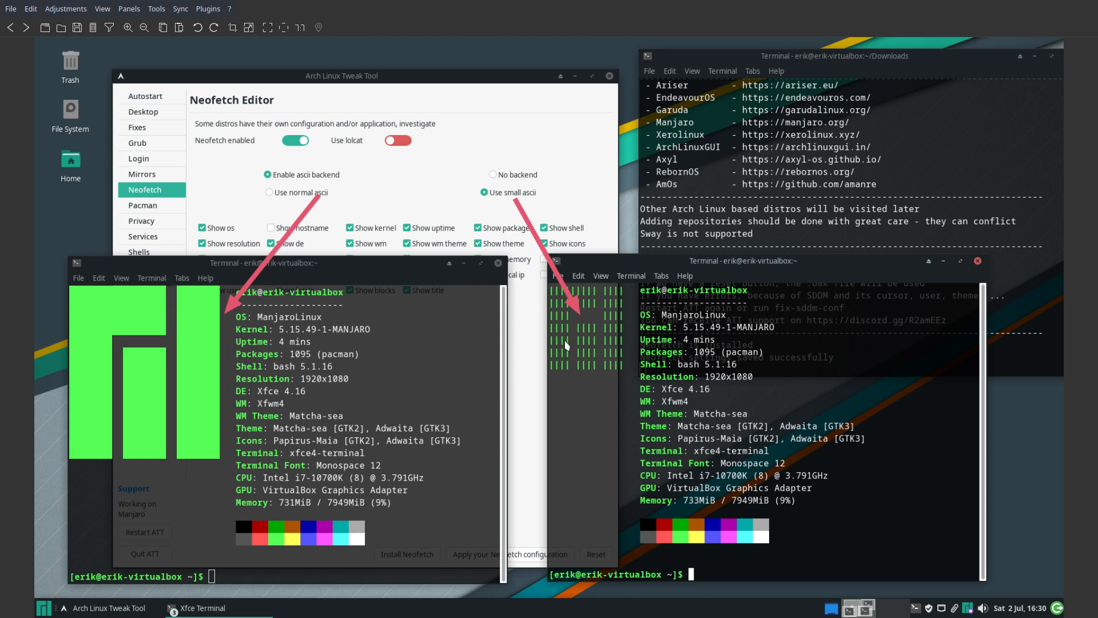
{"action": "mouse_move", "coordinate": [294, 201]}
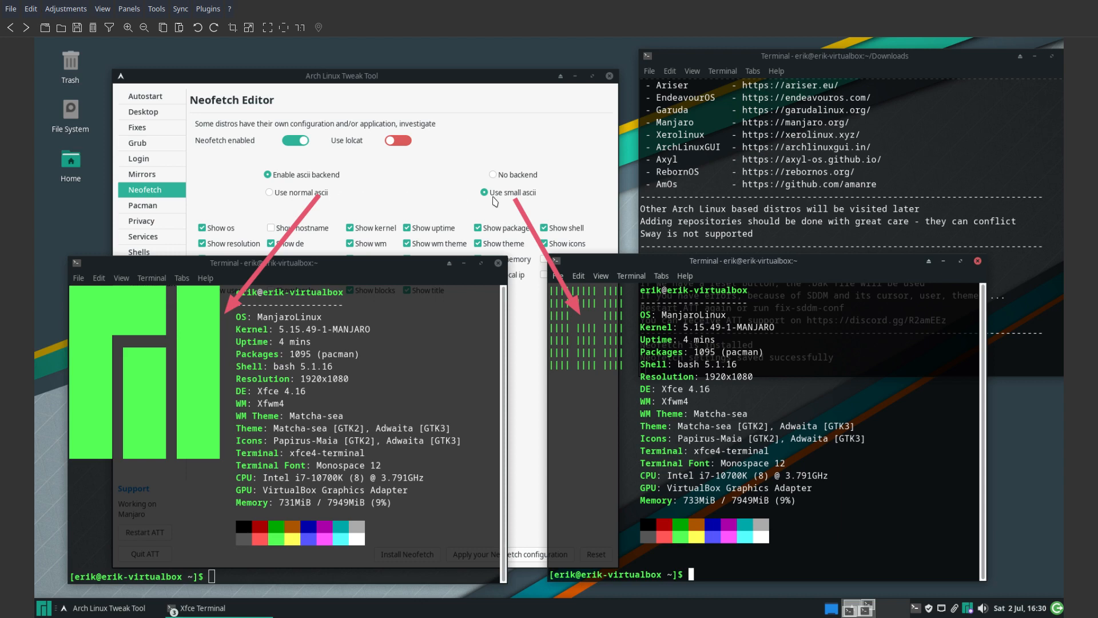
{"action": "mouse_move", "coordinate": [497, 202]}
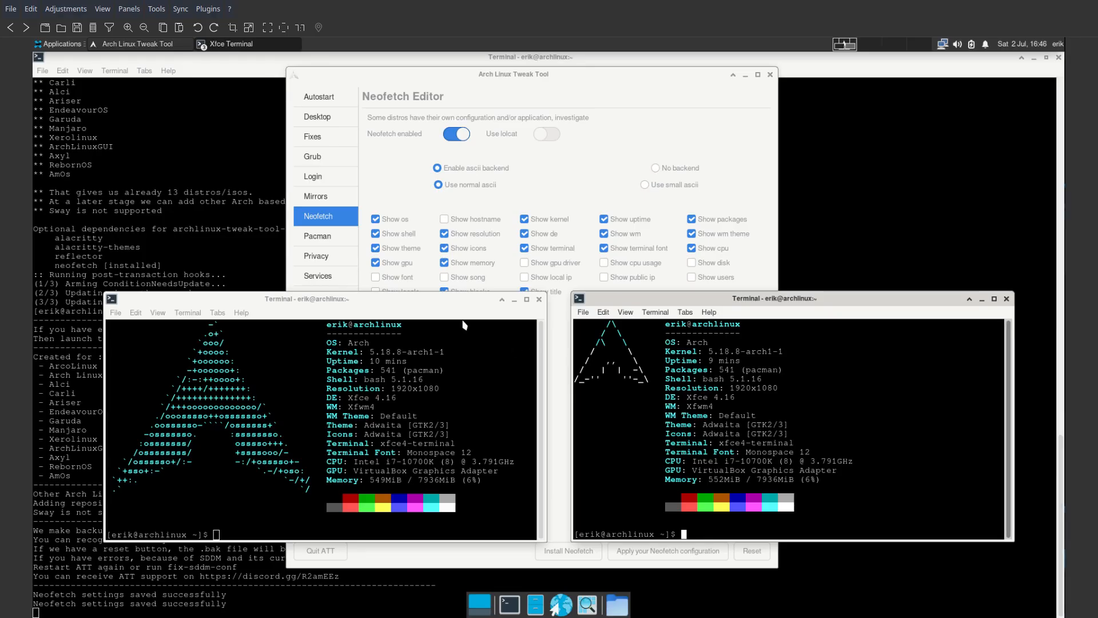
{"action": "mouse_move", "coordinate": [439, 302]}
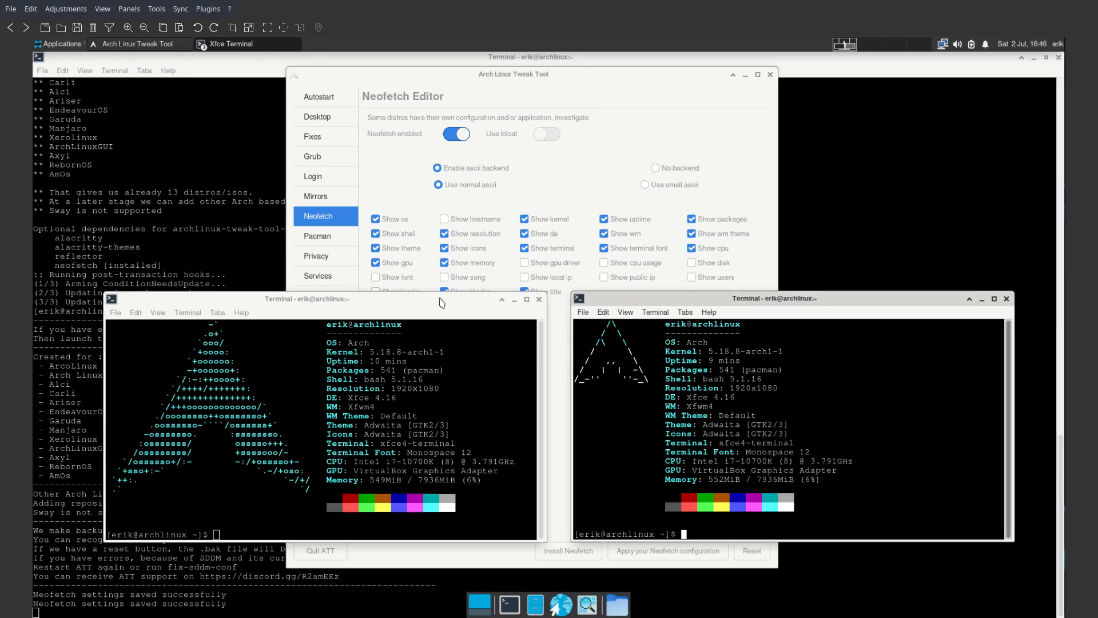
{"action": "mouse_move", "coordinate": [295, 381]}
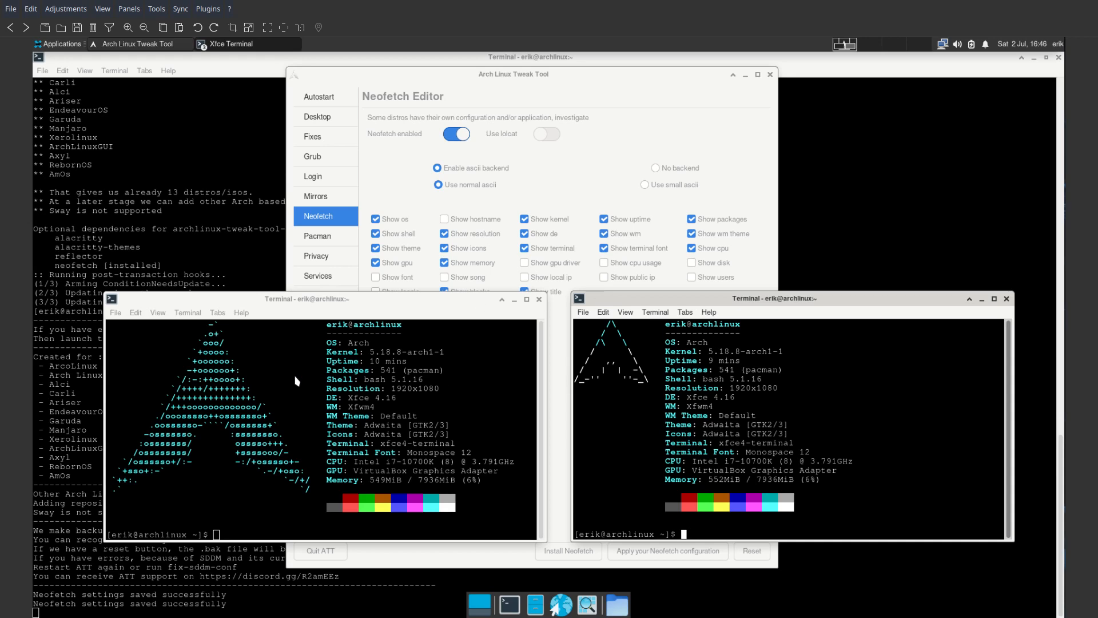
{"action": "mouse_move", "coordinate": [643, 427]}
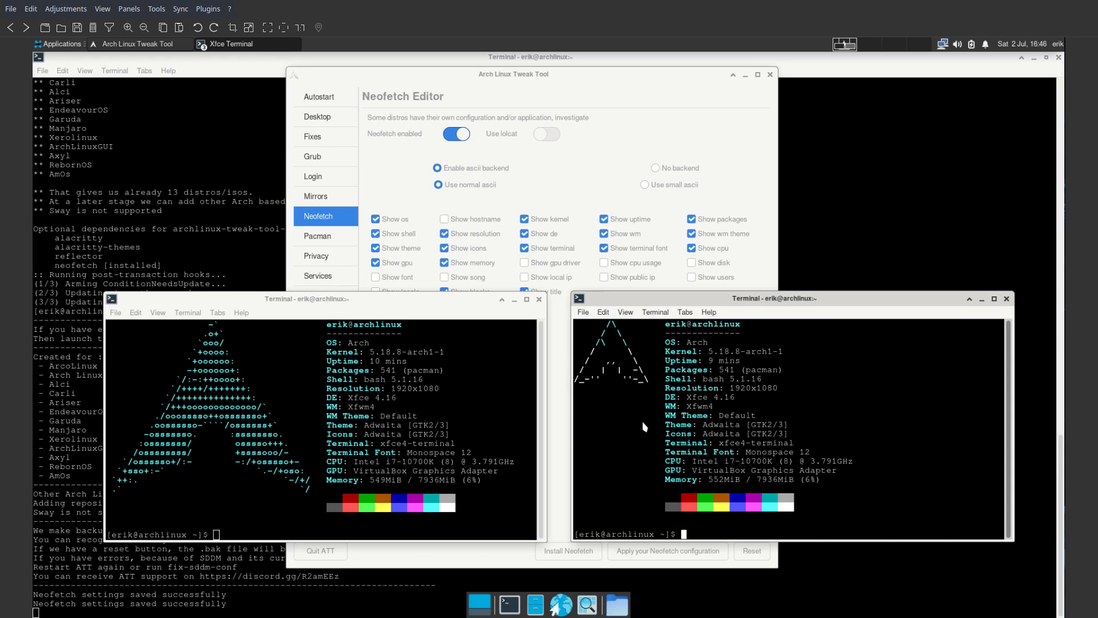
{"action": "mouse_move", "coordinate": [686, 444]}
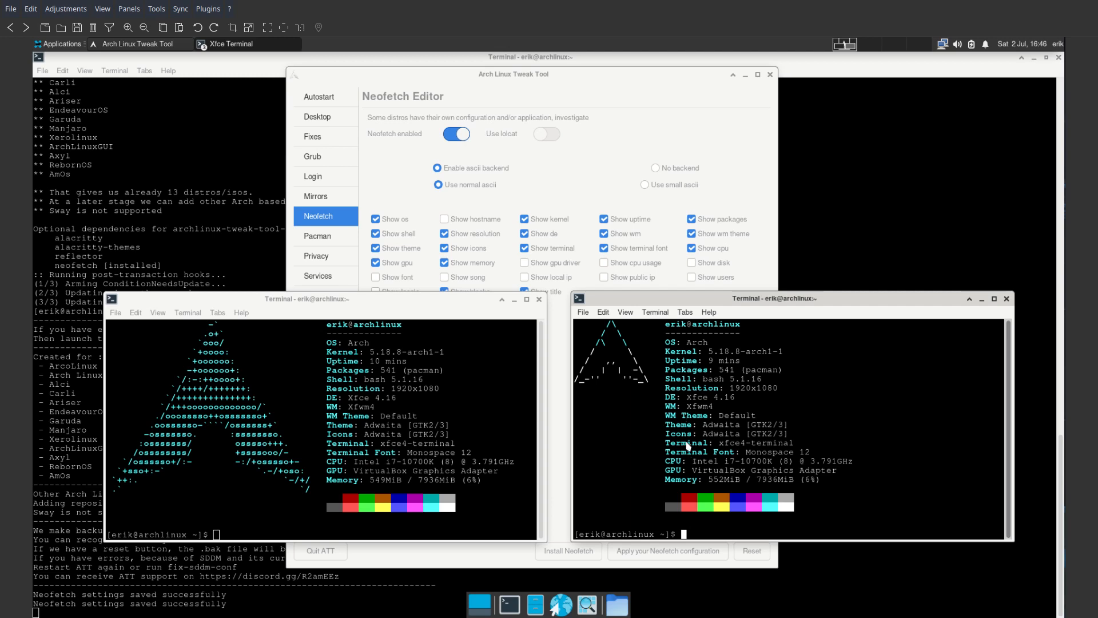
{"action": "mouse_move", "coordinate": [648, 399]}
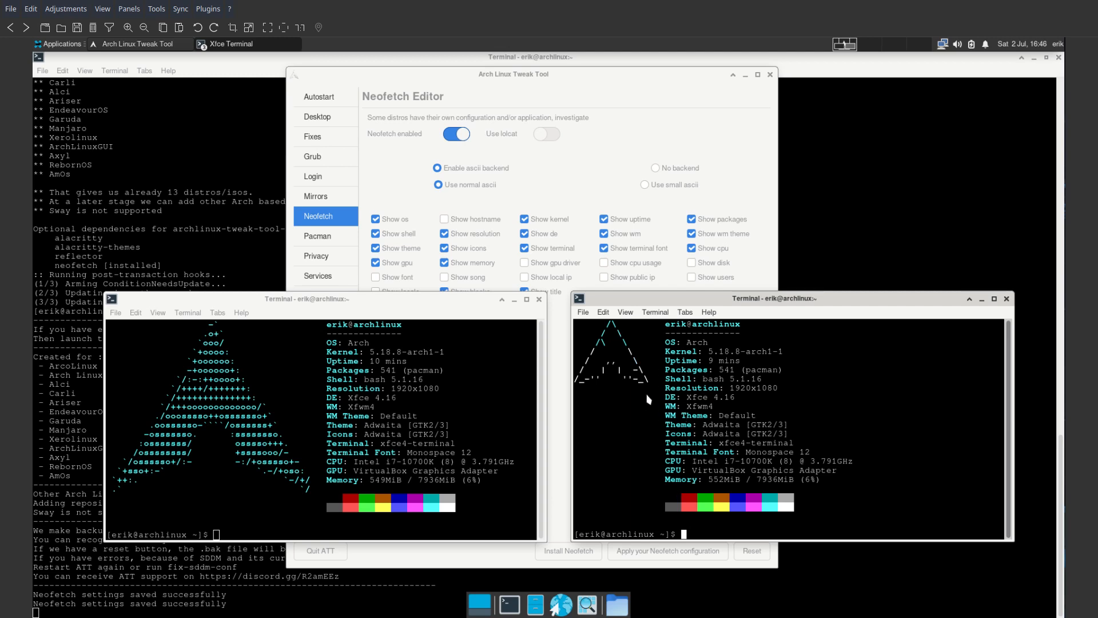
{"action": "mouse_move", "coordinate": [592, 399]}
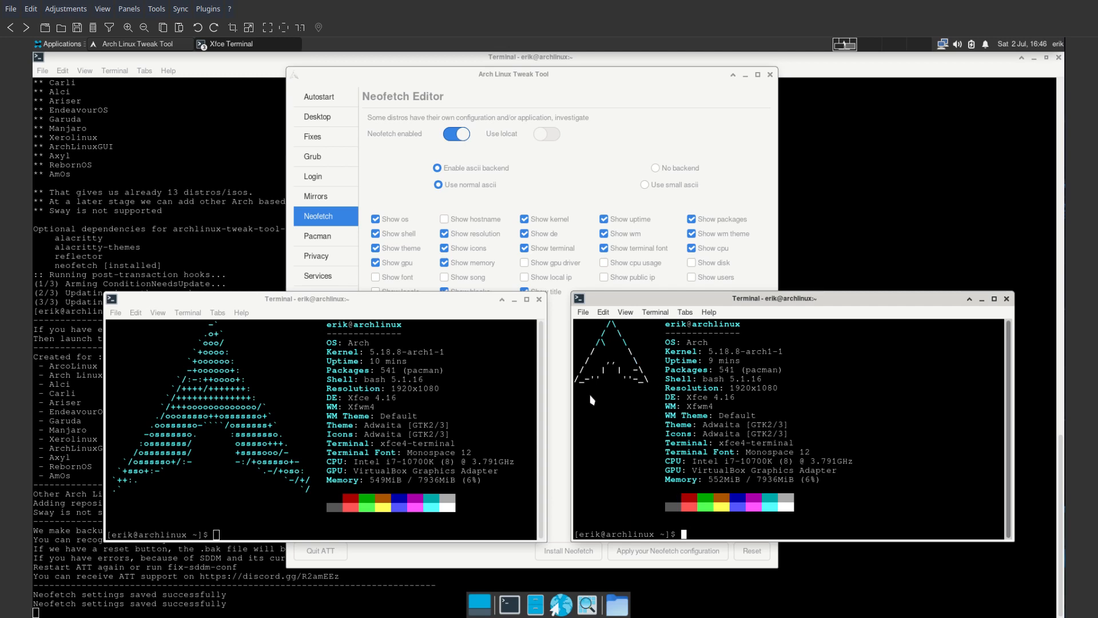
{"action": "mouse_move", "coordinate": [657, 189]}
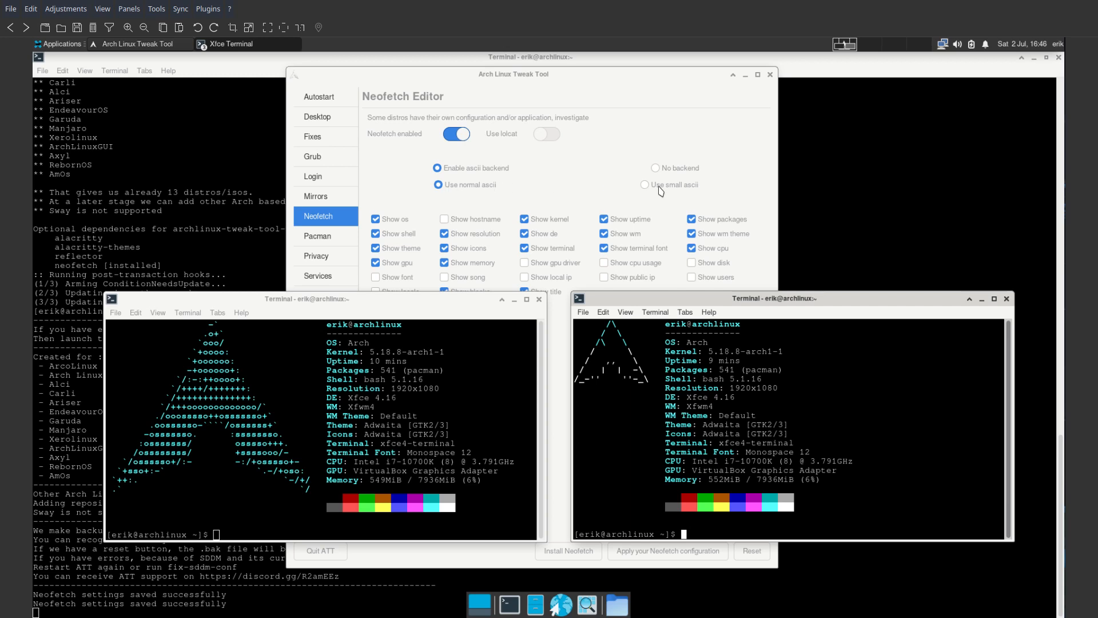
{"action": "mouse_move", "coordinate": [687, 361]}
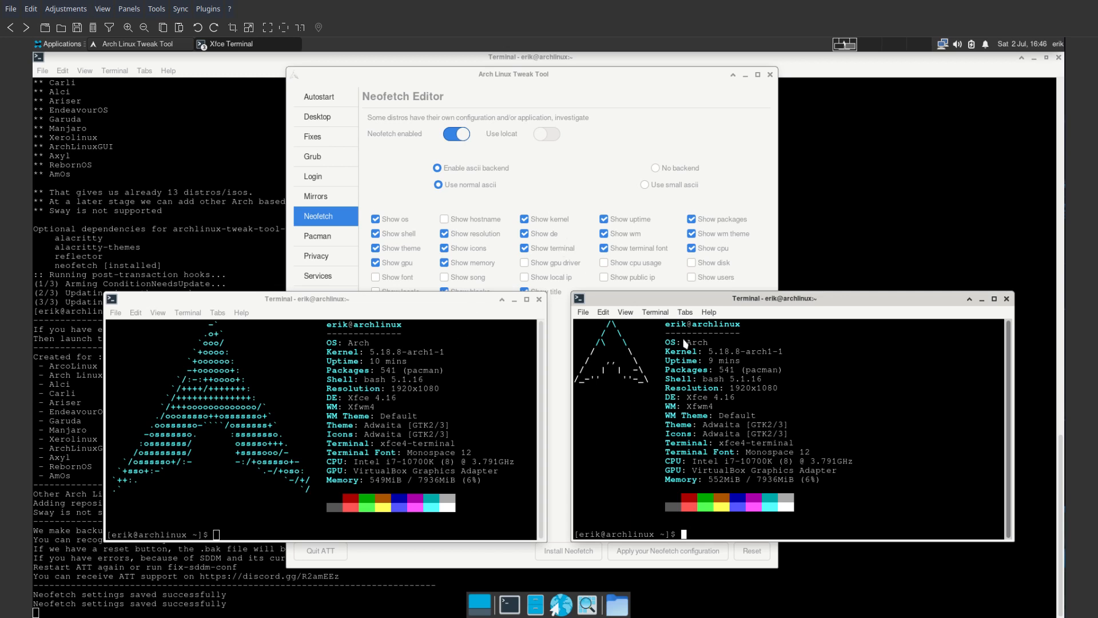
{"action": "mouse_move", "coordinate": [753, 302]}
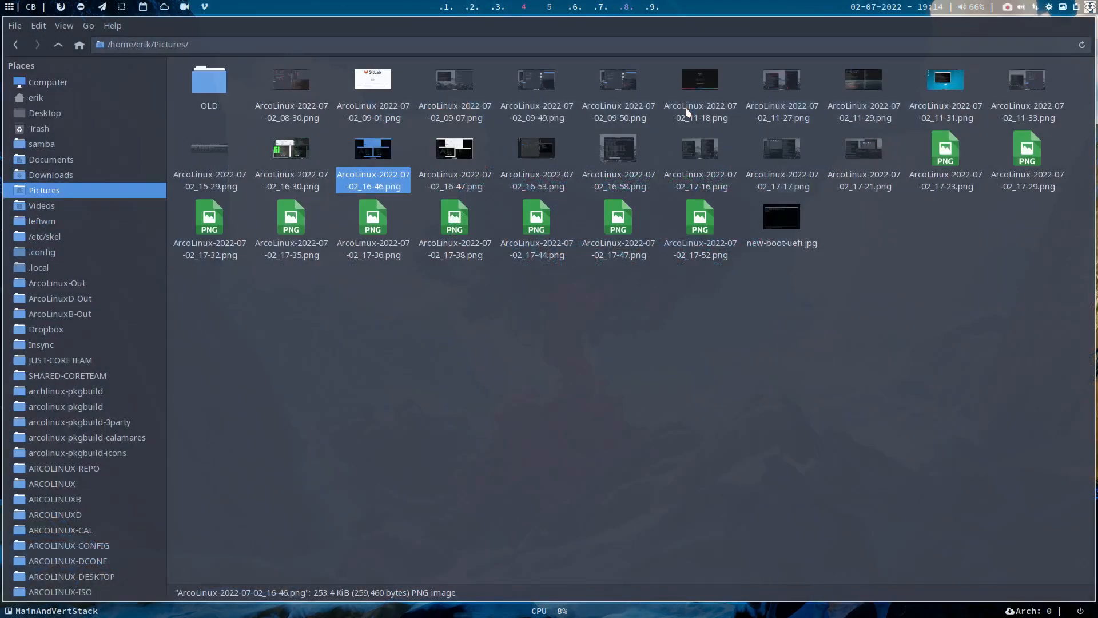
{"action": "mouse_move", "coordinate": [648, 340]}
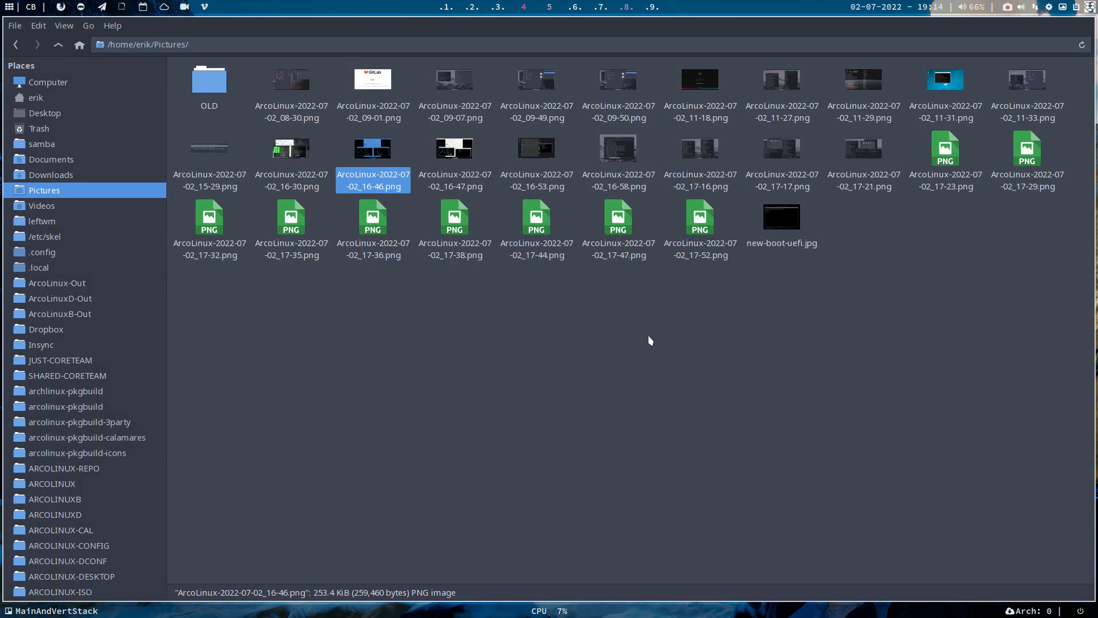
{"action": "mouse_move", "coordinate": [717, 347]}
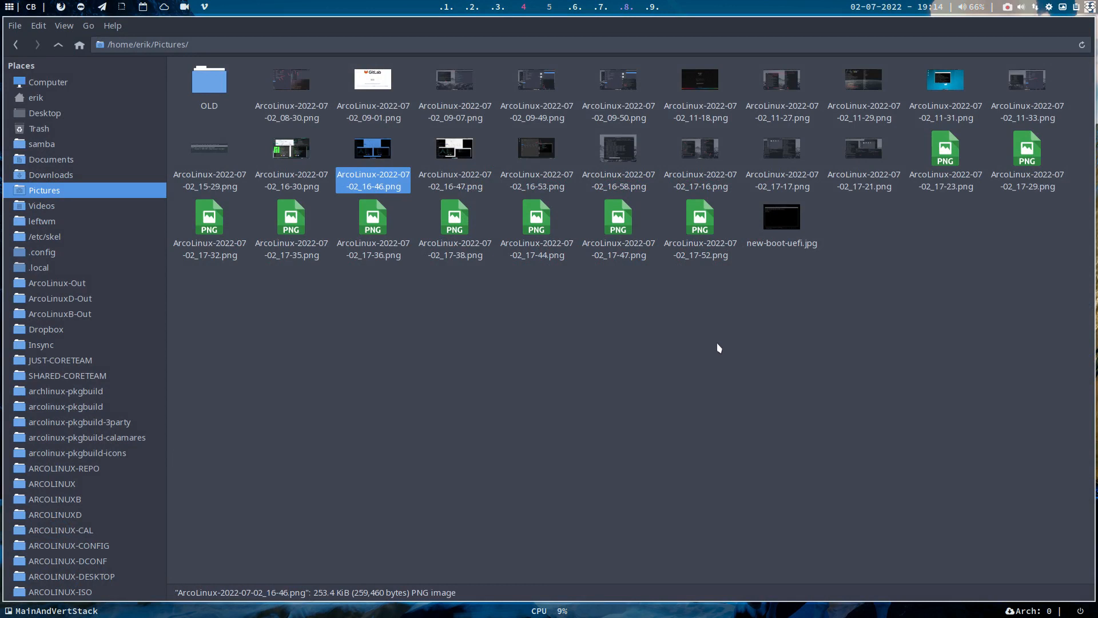